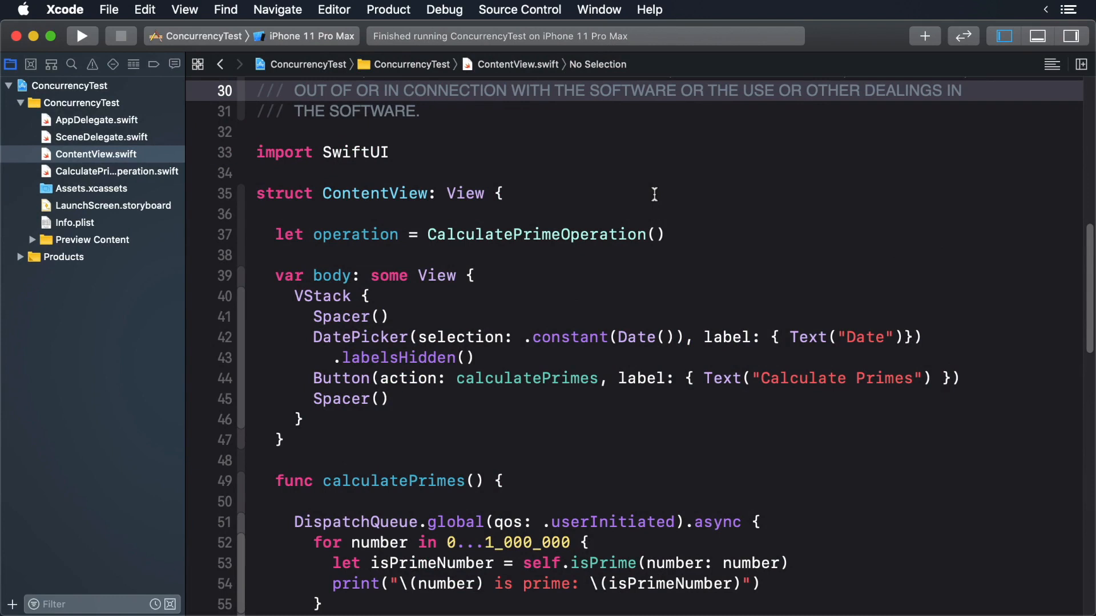
left_click(807, 90)
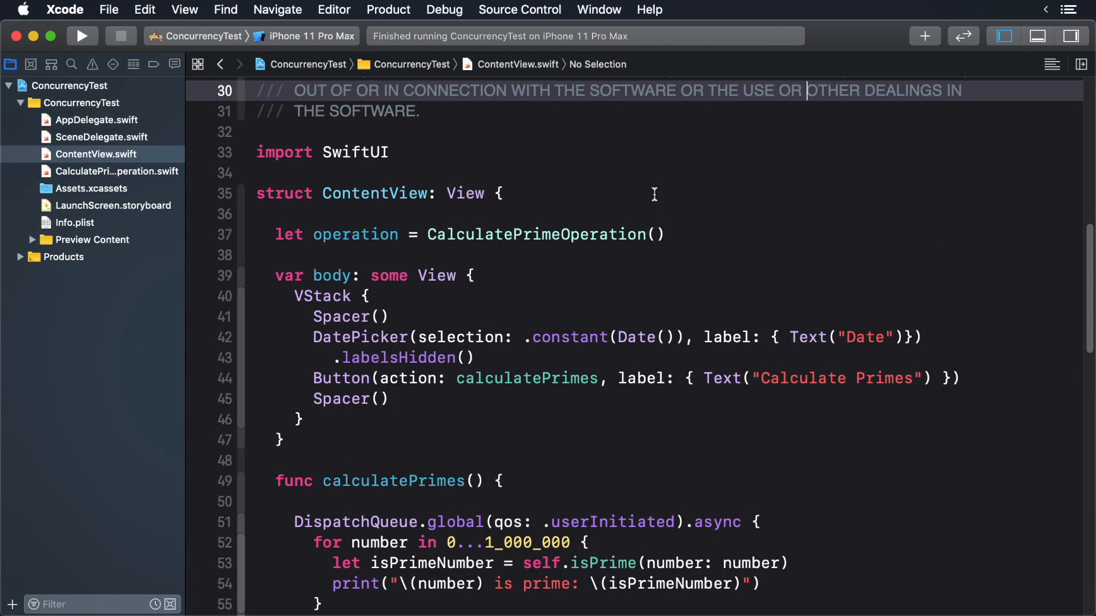
mouse_move(500, 218)
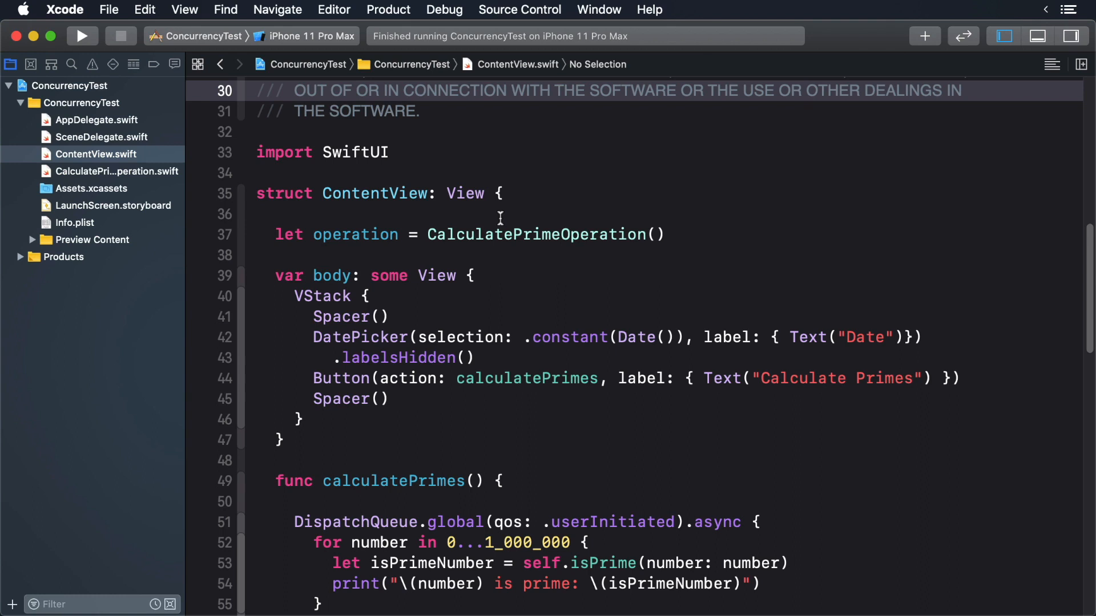
mouse_move(486, 217)
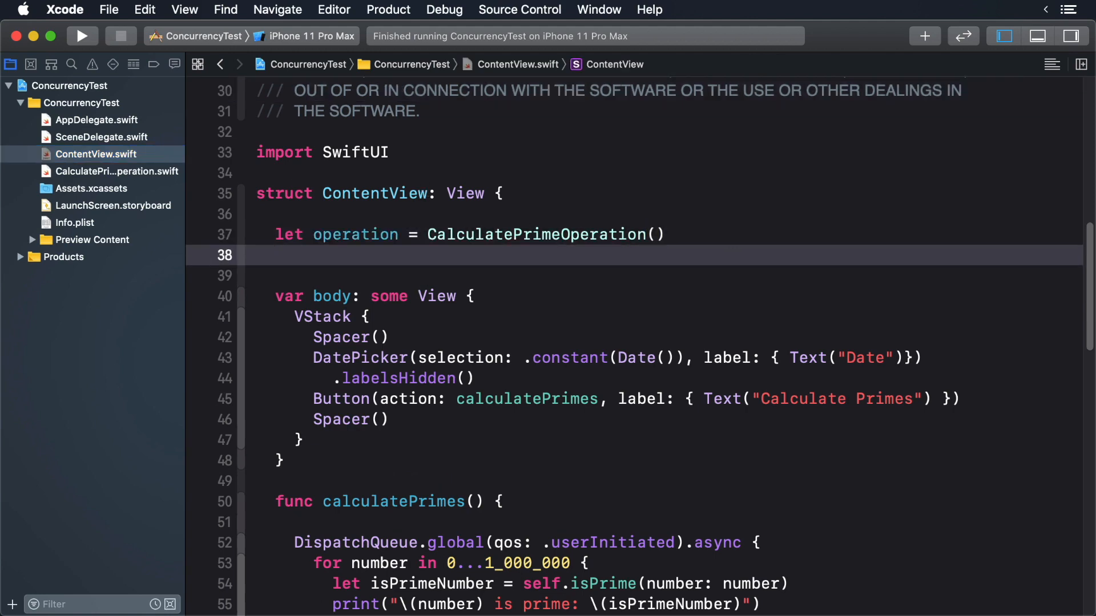
type("@S")
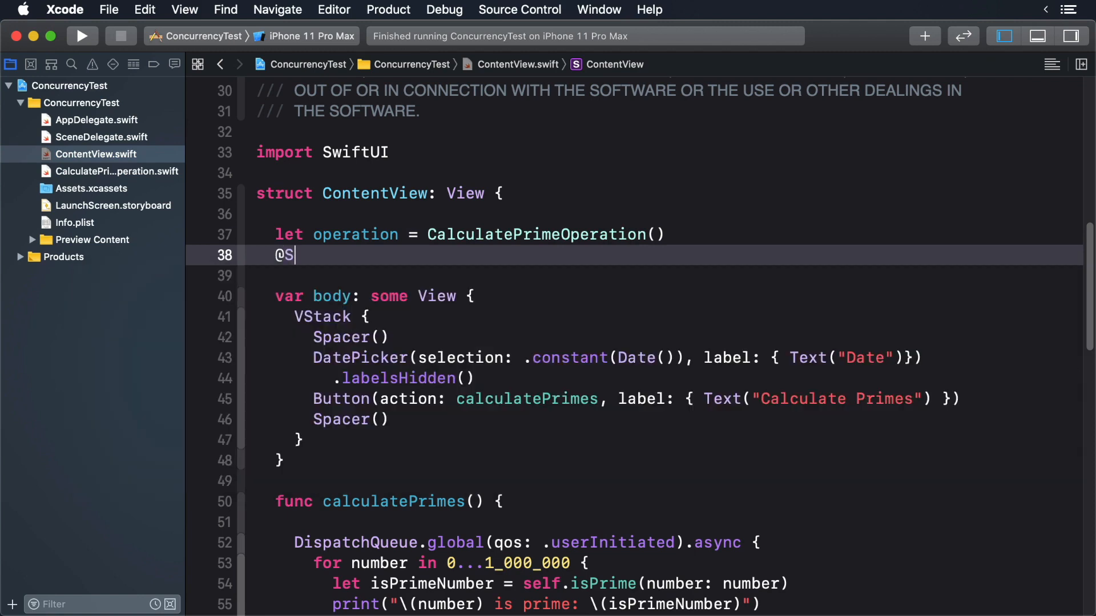
type("tate privat")
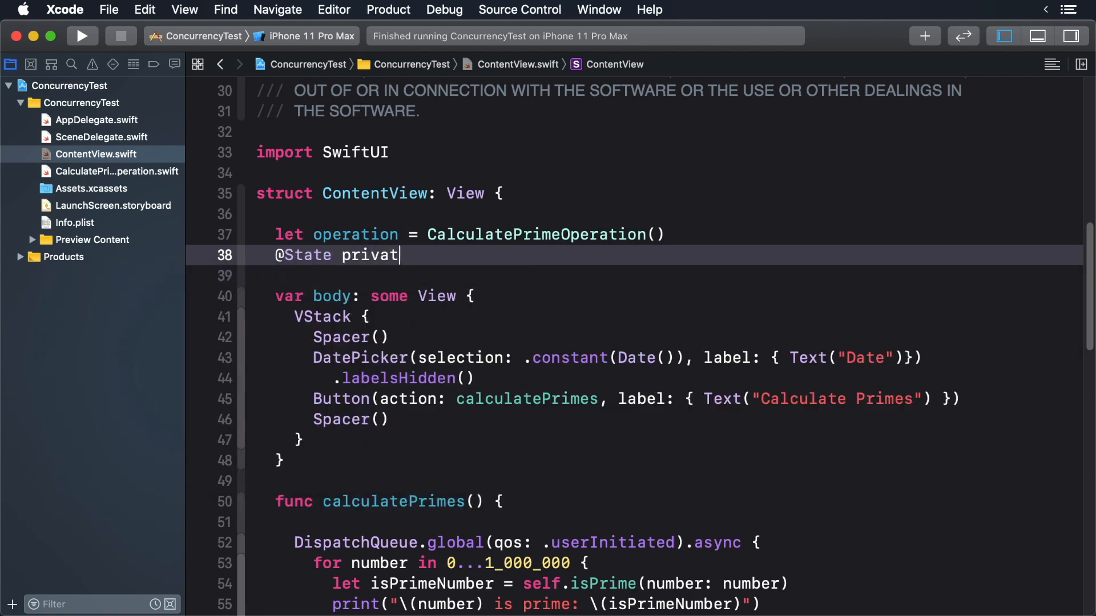
type("e var ca")
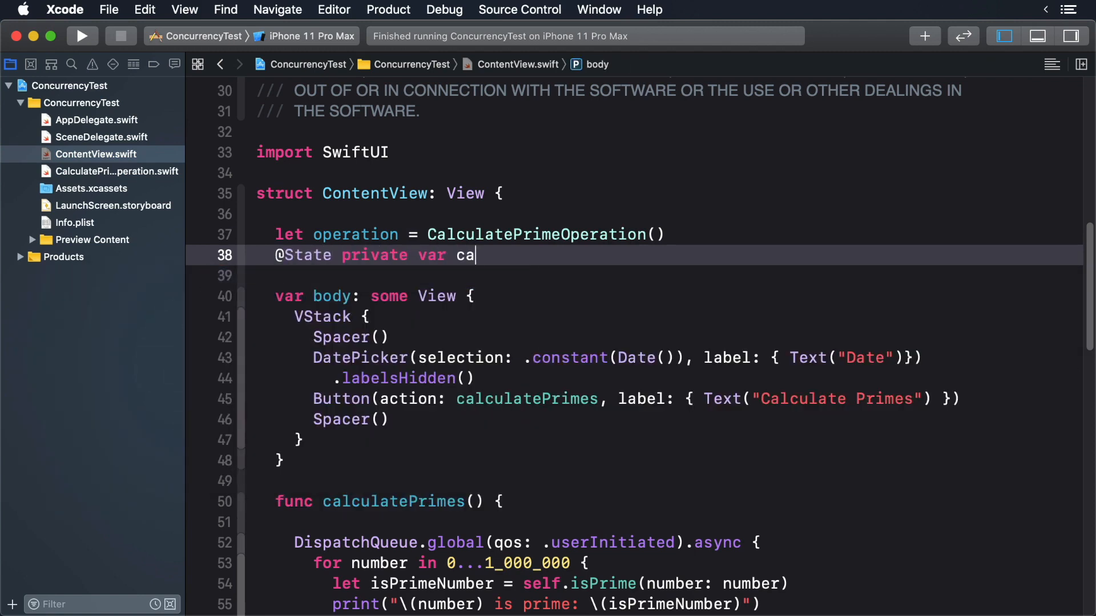
type("lculation")
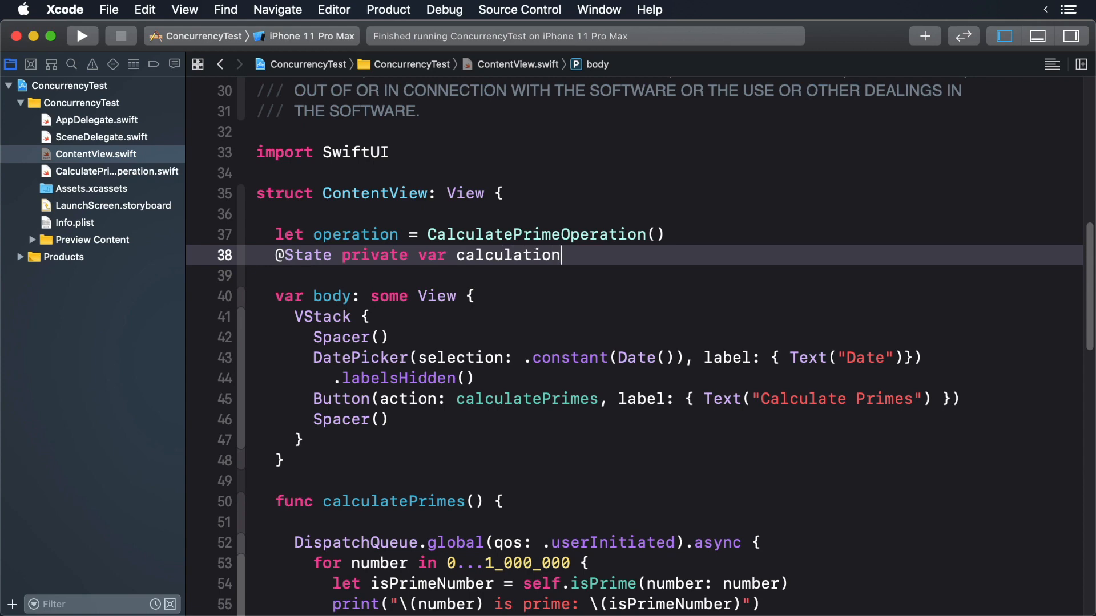
type("Disabled =")
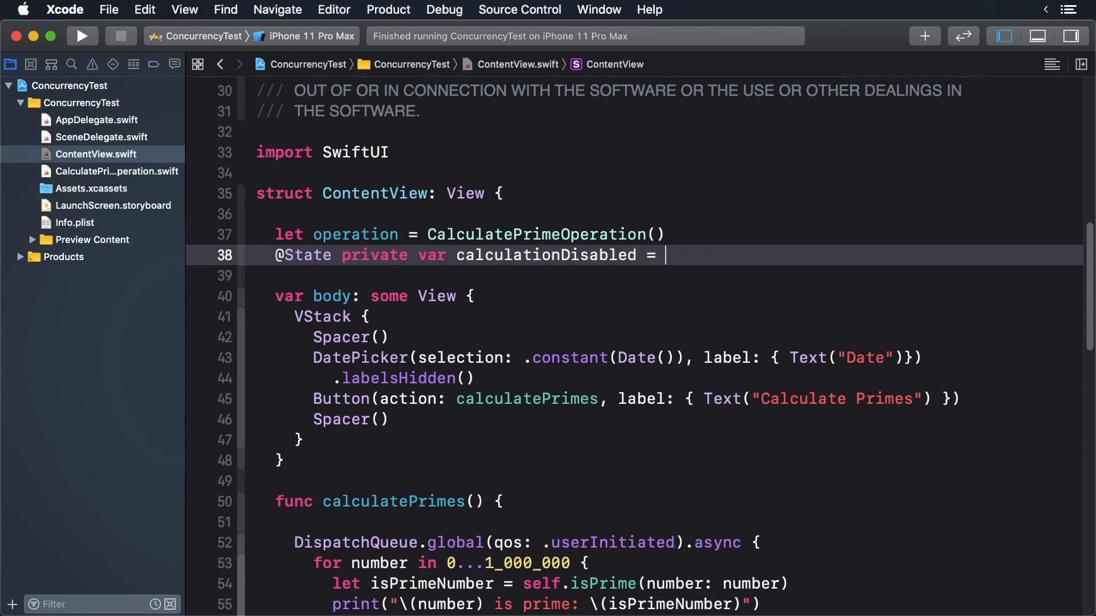
type("false")
type(".disabled(disabled: Bool")
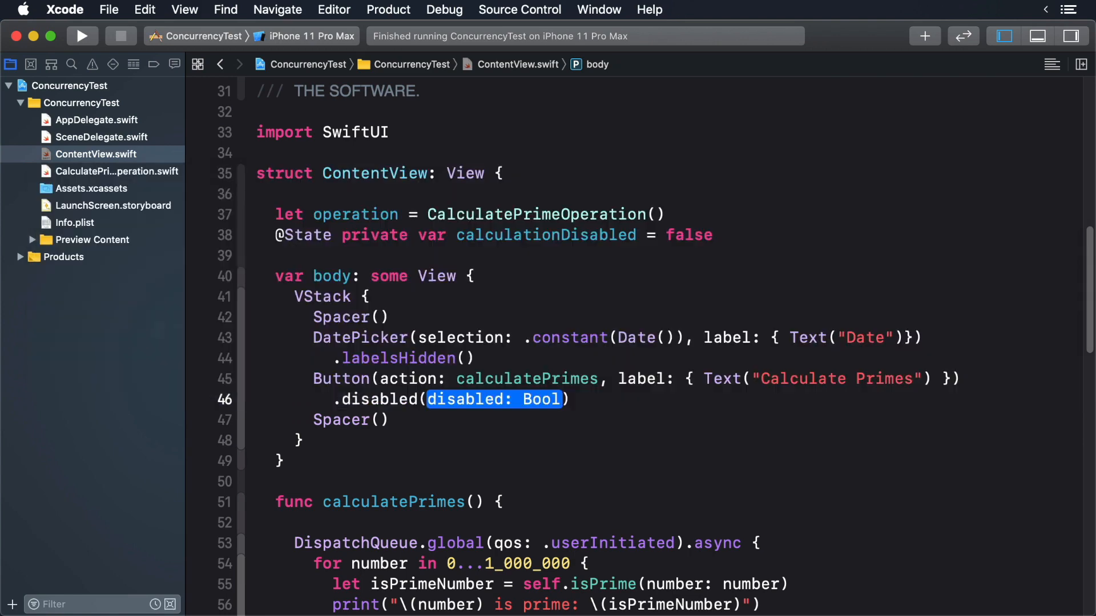
Add .disabled(calculationDisabled) to the button and set self.calculationDisabled = false after the loop.
type("calculationDisabled")
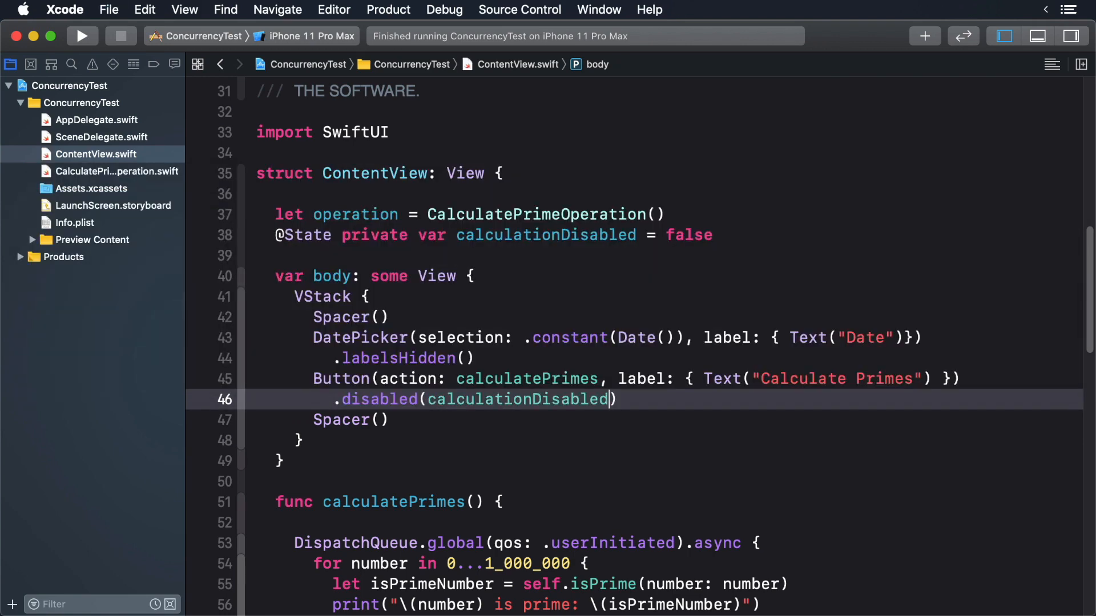
scroll("down", 3)
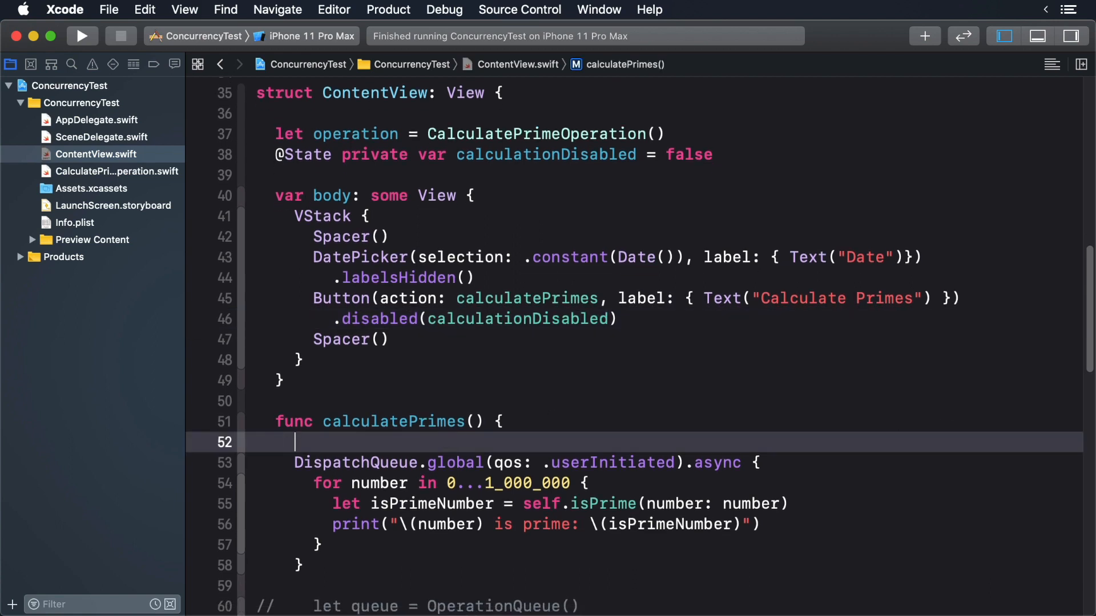
type("calculationDisabled = true")
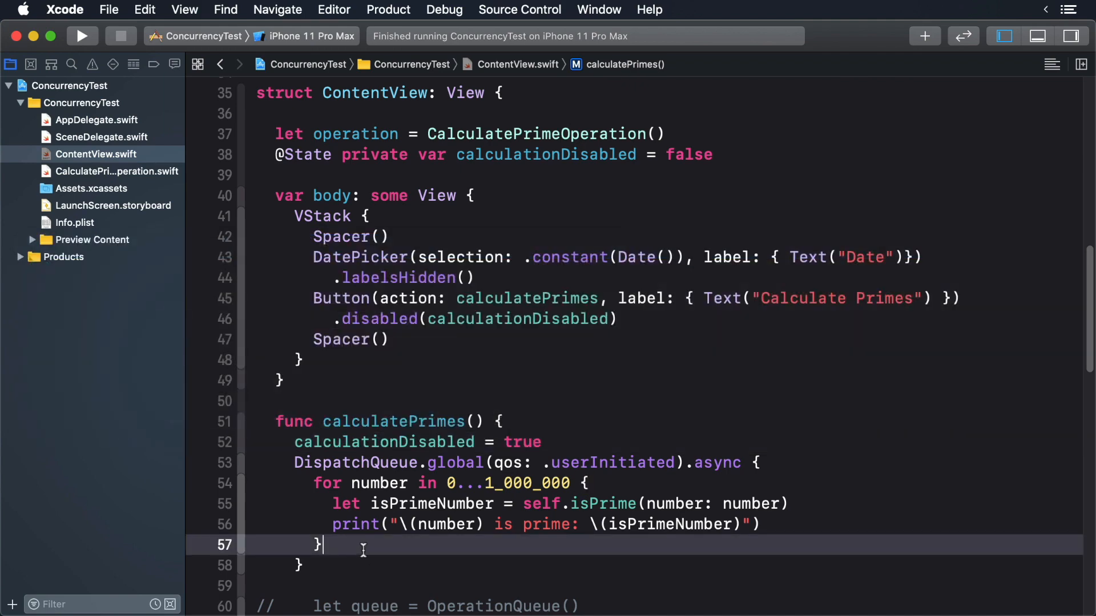
type("self.calculationDisabled")
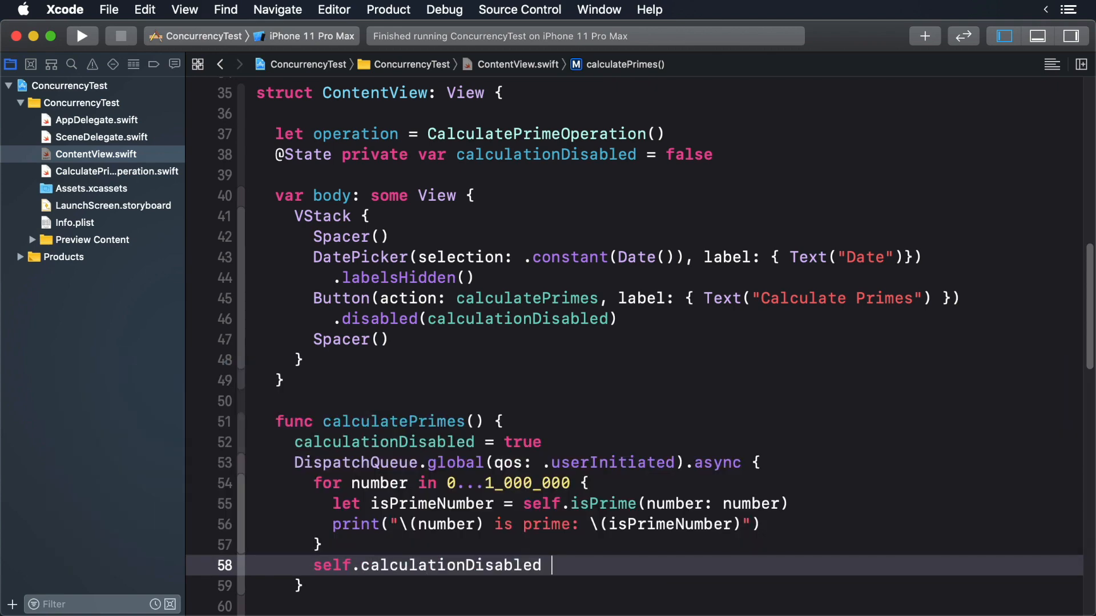
type("= false")
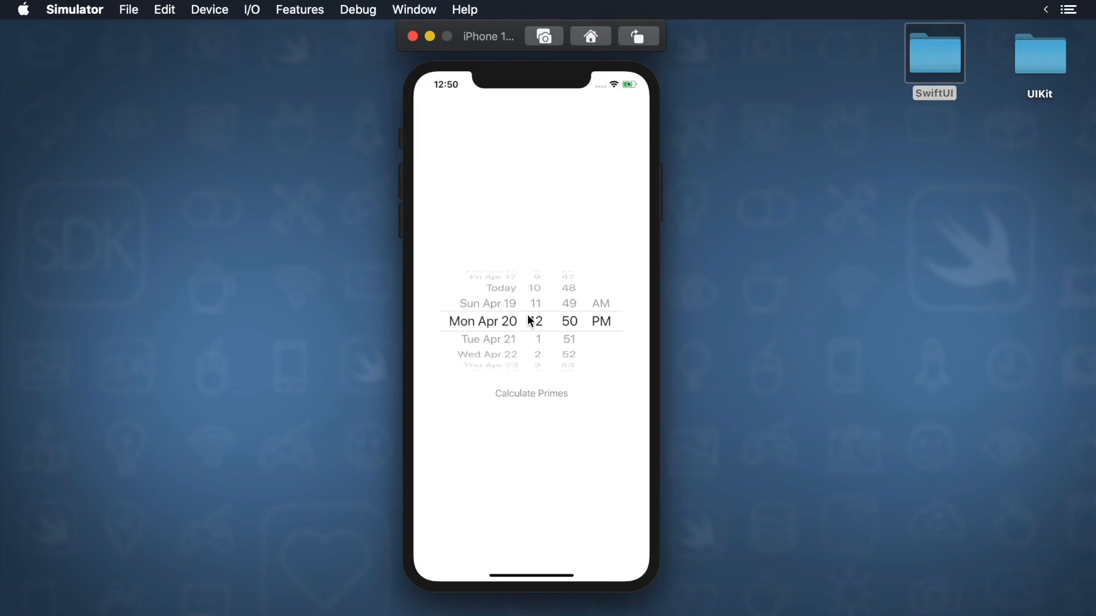
mouse_move(505, 308)
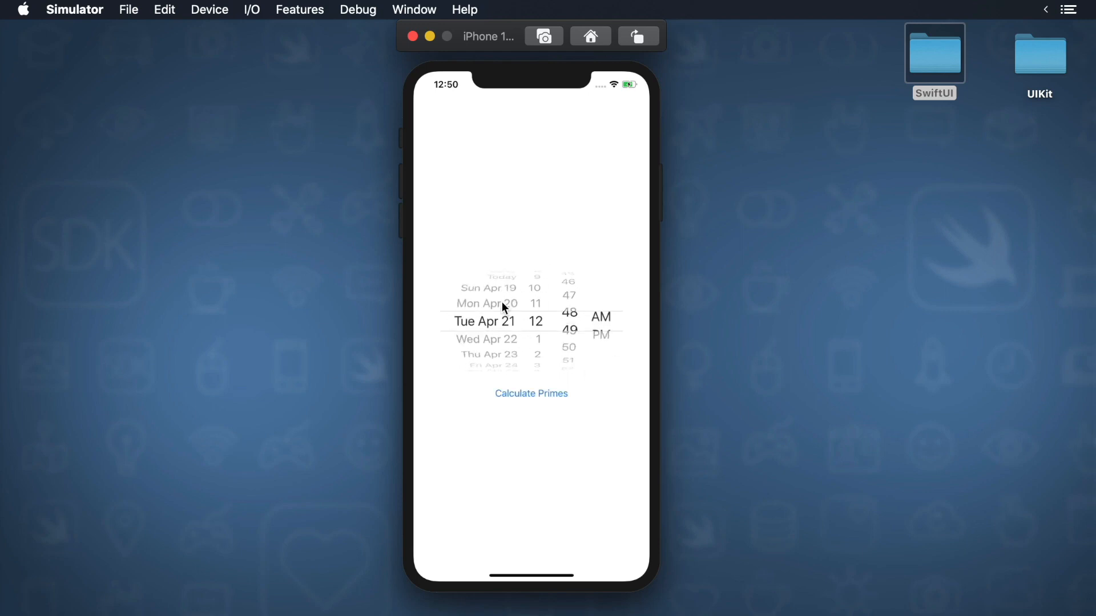
Close the Simulator app and open the UIKit ConcurrencyTest project from its desktop folder.
left_click(589, 35)
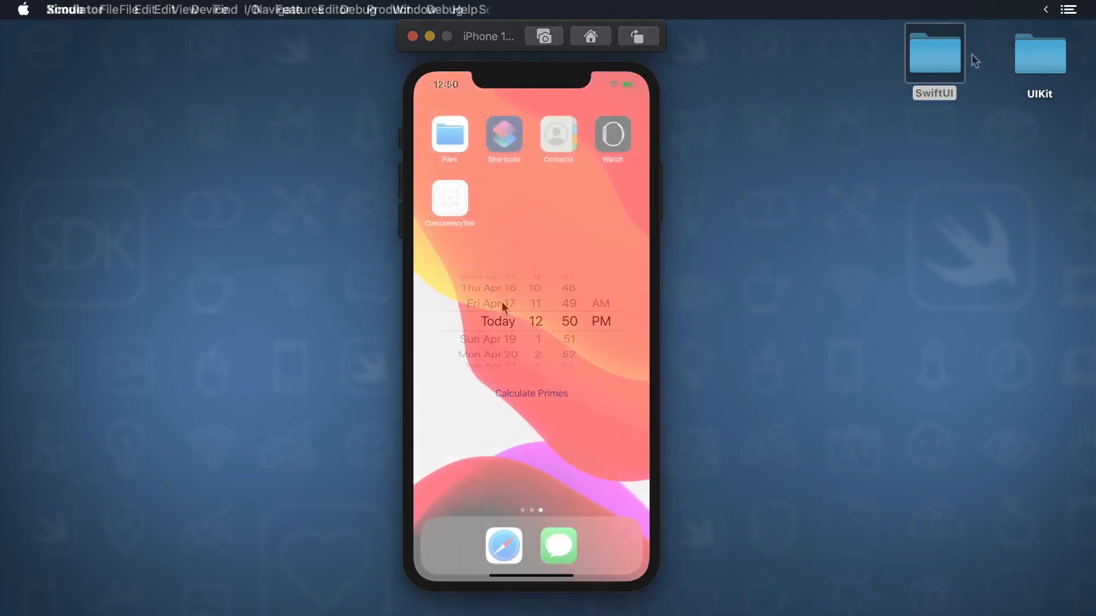
double_click(1039, 54)
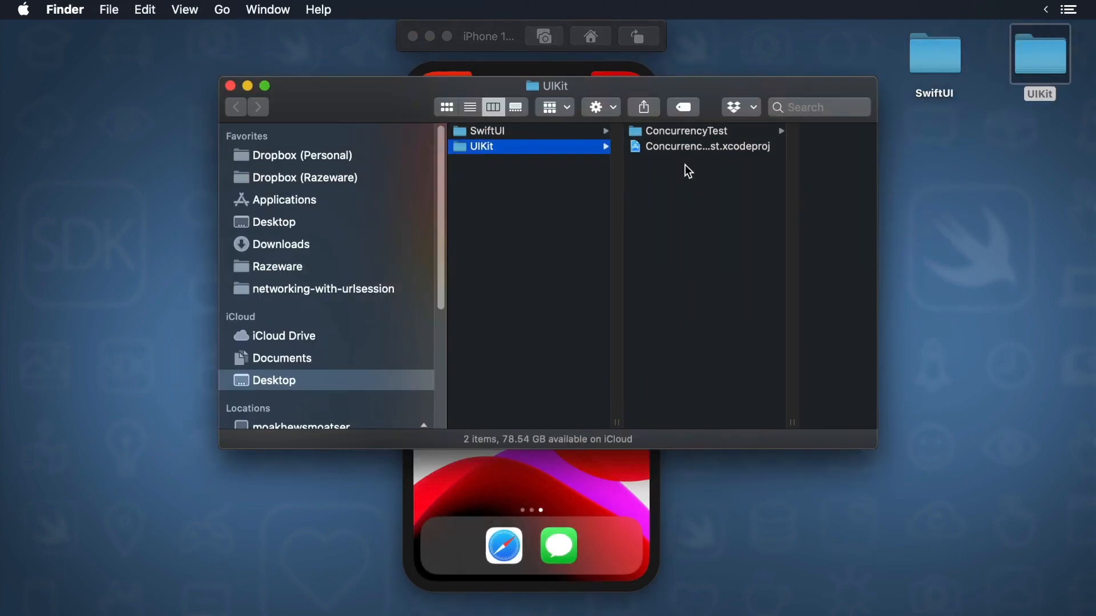
left_click(706, 146)
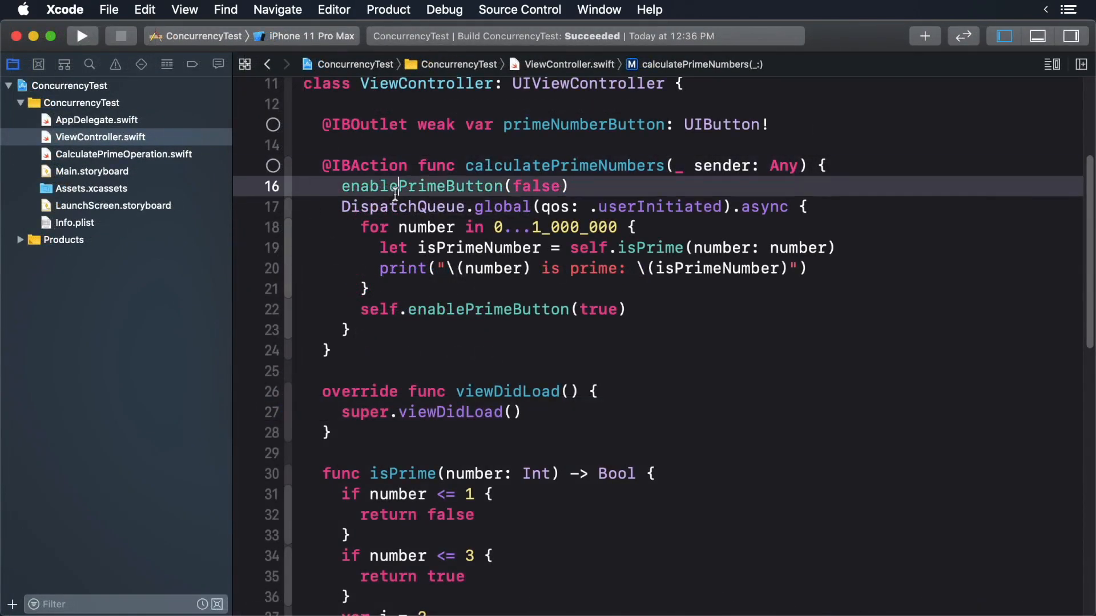
double_click(421, 186)
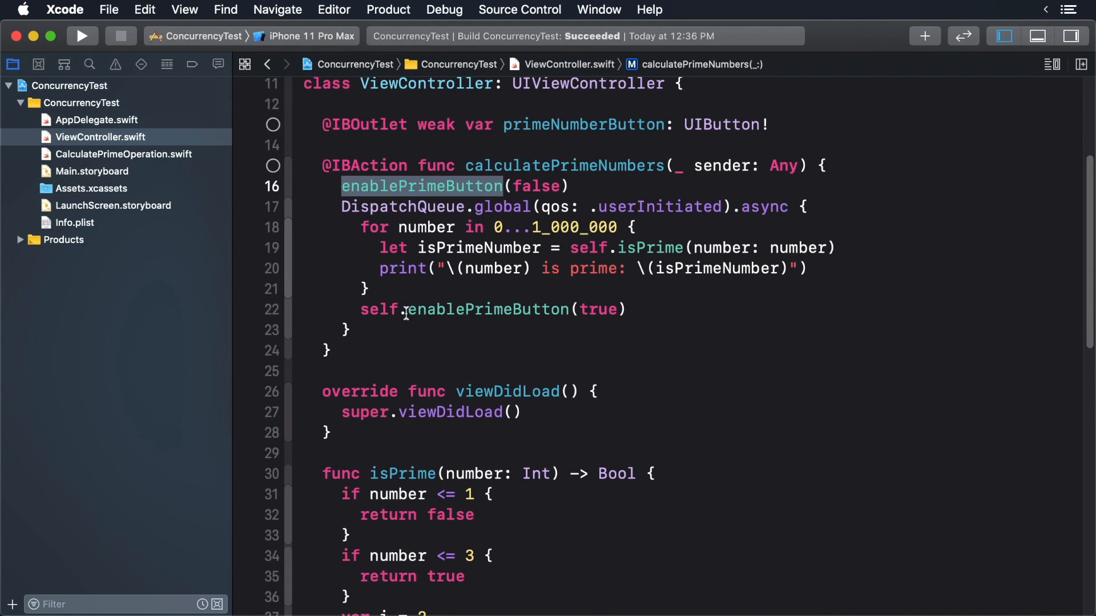
scroll("down", 3)
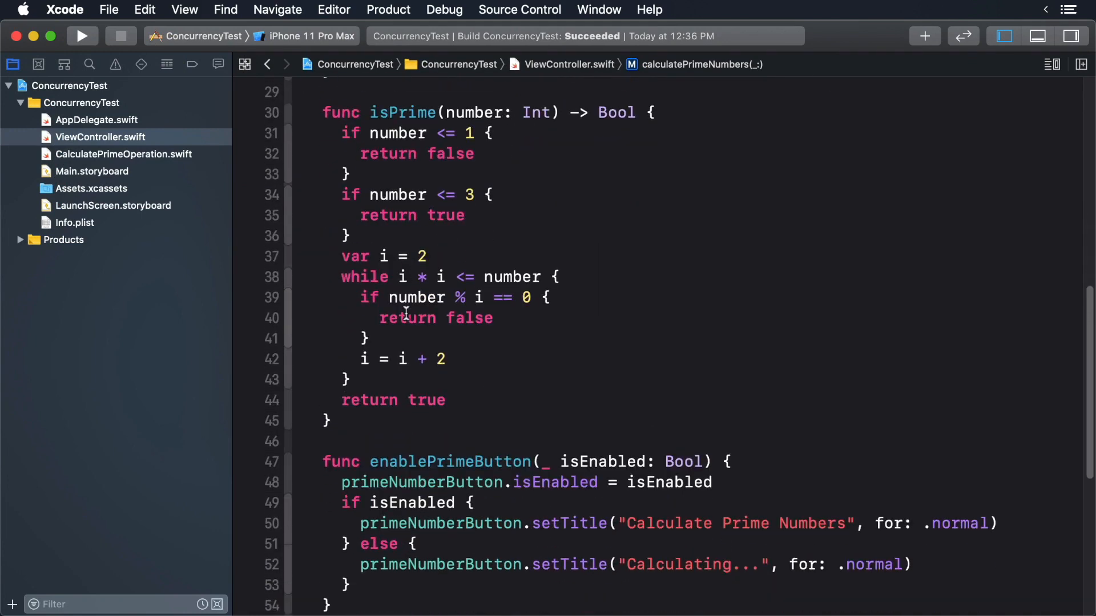
double_click(421, 439)
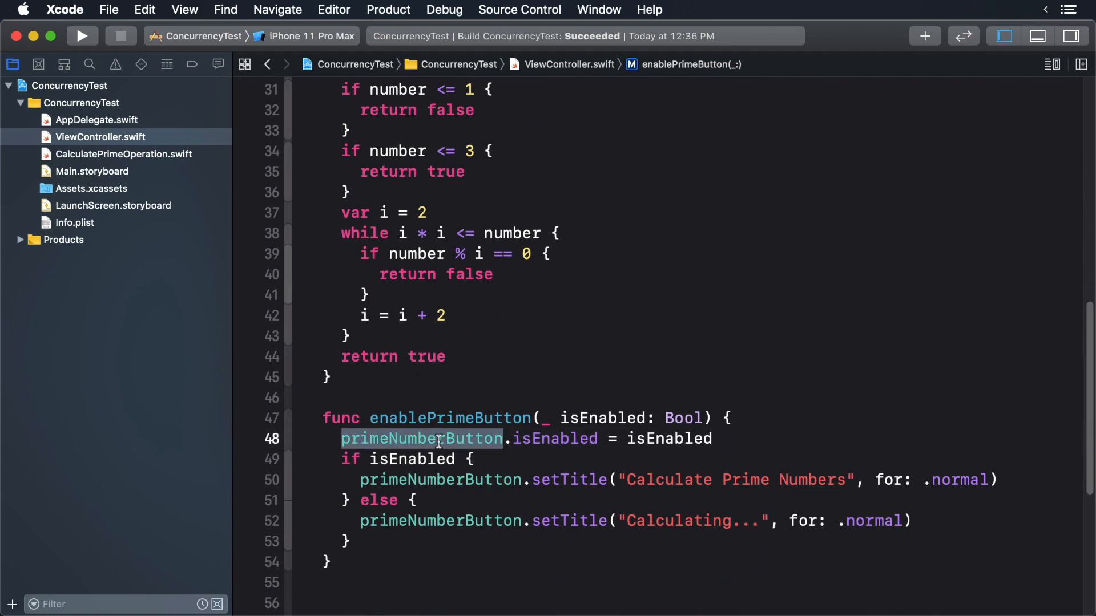
scroll("up", 3)
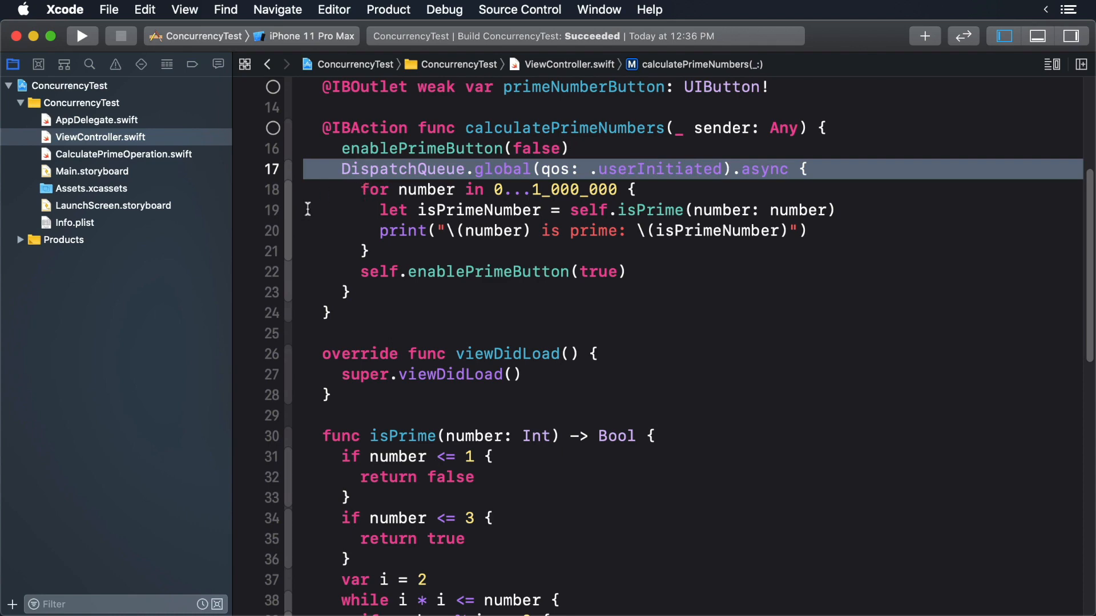
left_click(81, 35)
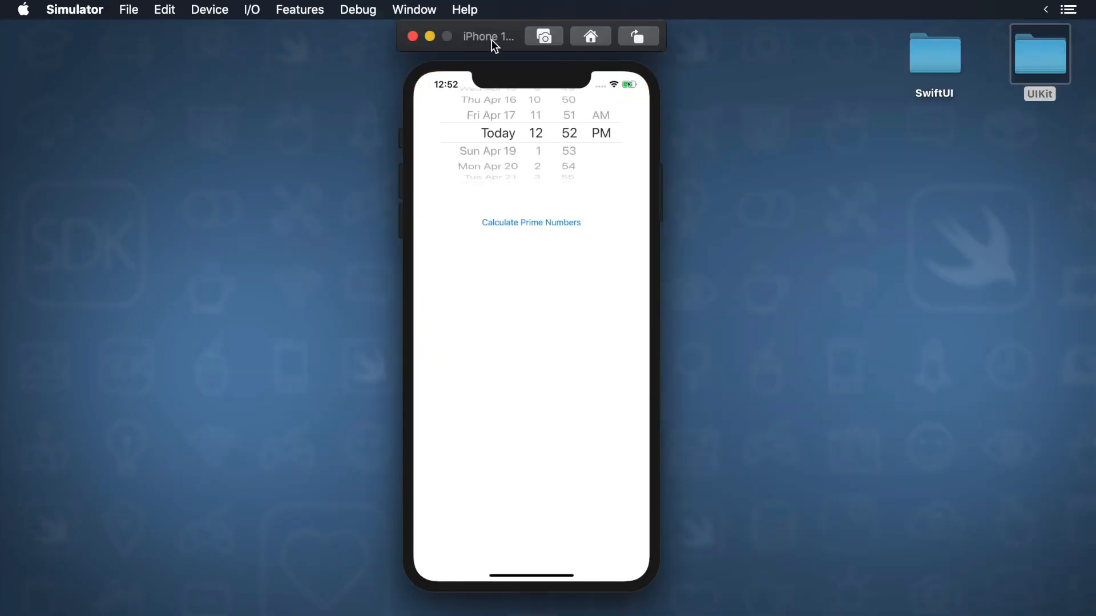
Tap Calculate Prime Numbers in the Simulator app to trigger the background-thread crash.
left_click(530, 222)
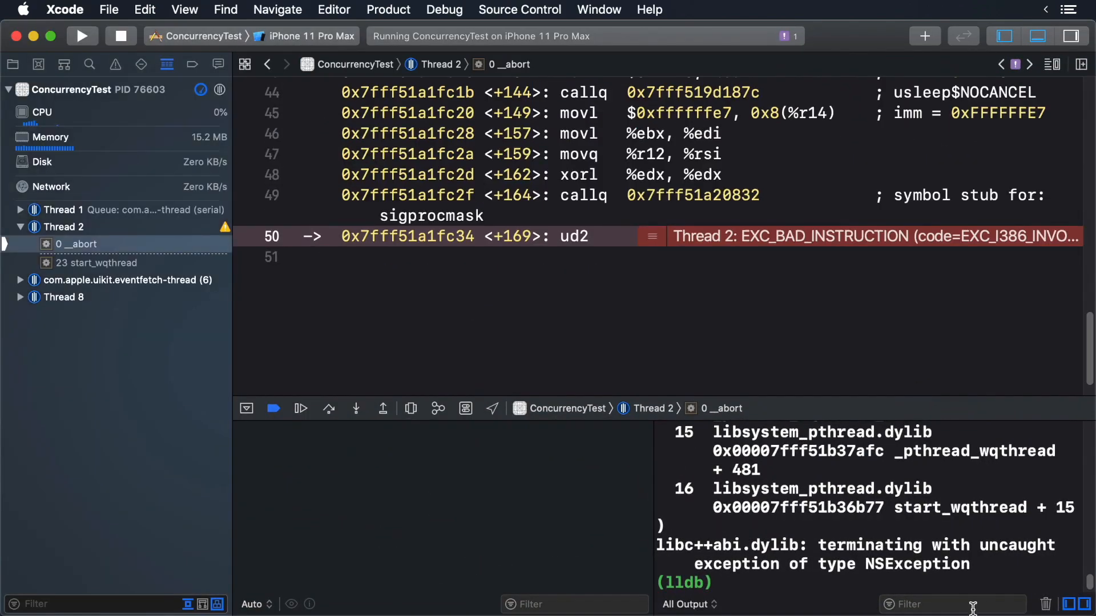
Read the background-thread crash log and open ViewController.swift at the setEnabled runtime warning.
scroll("up", 3)
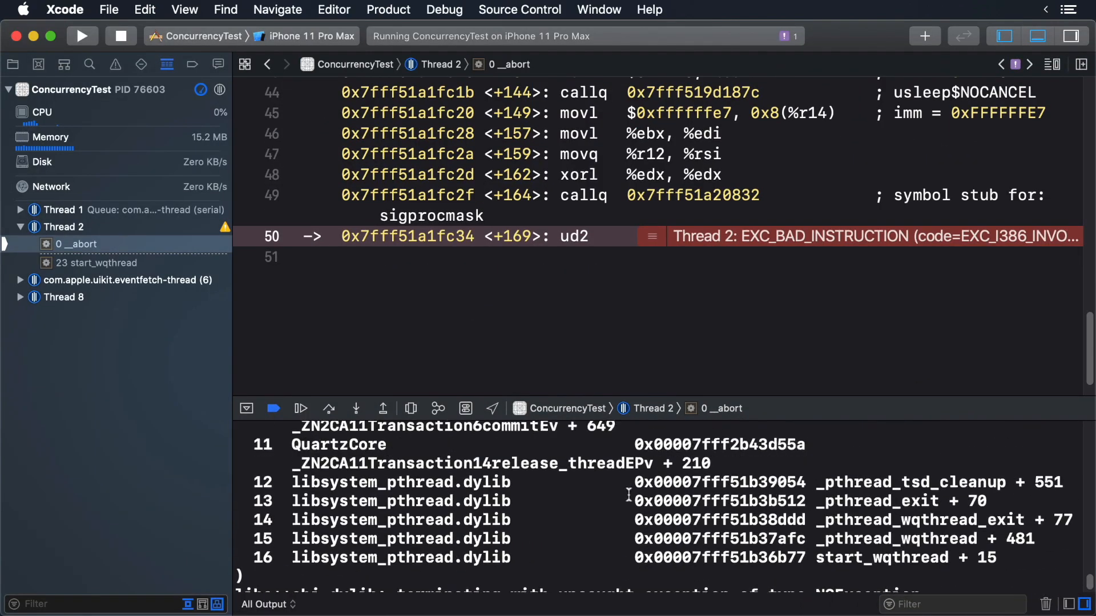
scroll("down", 3)
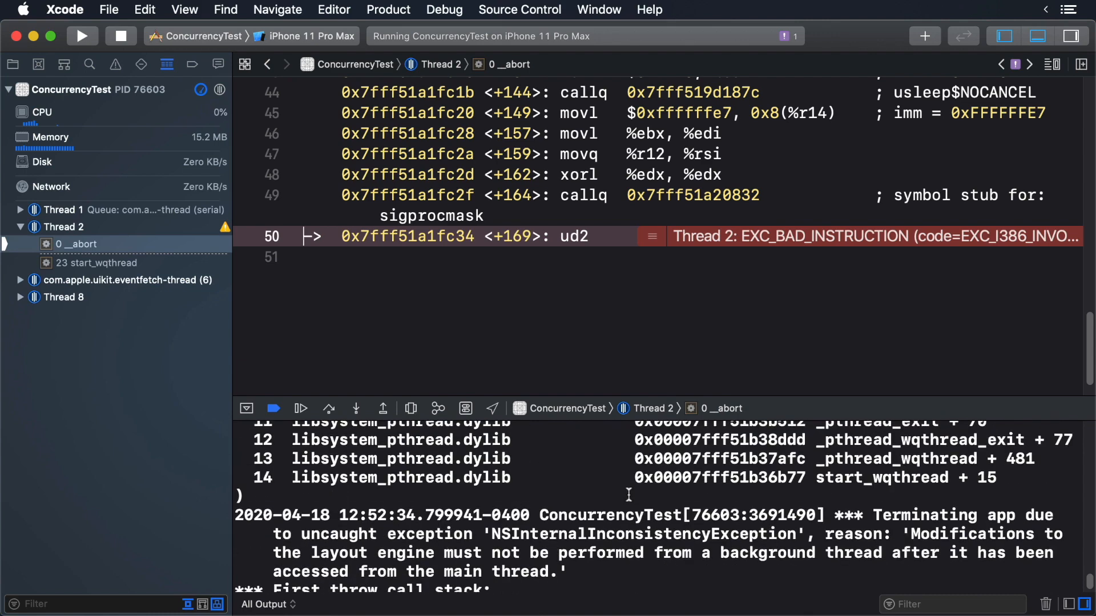
scroll("down", 3)
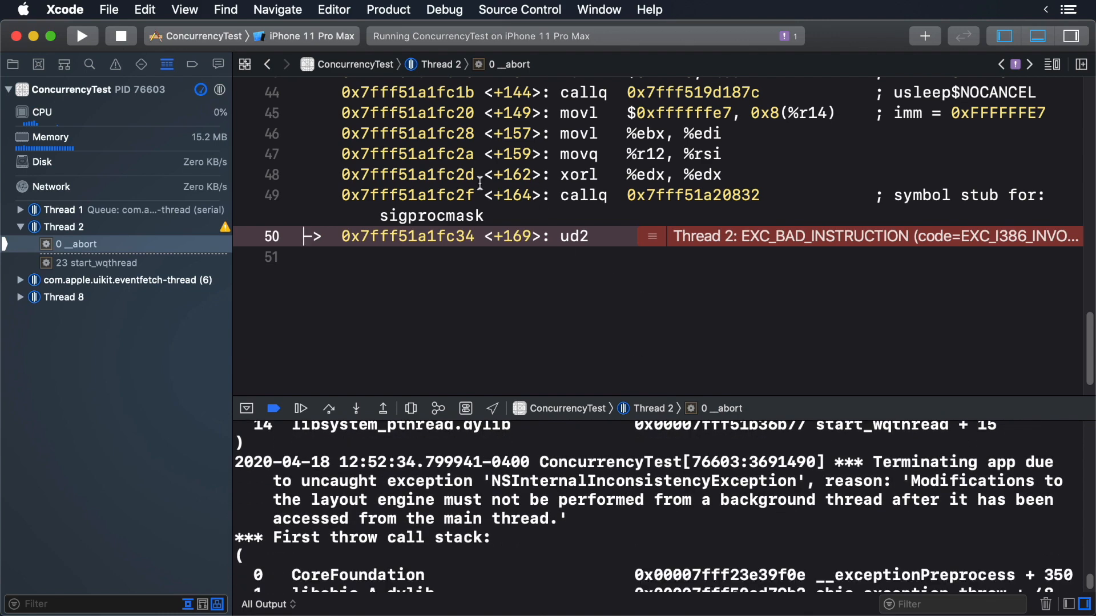
left_click(13, 63)
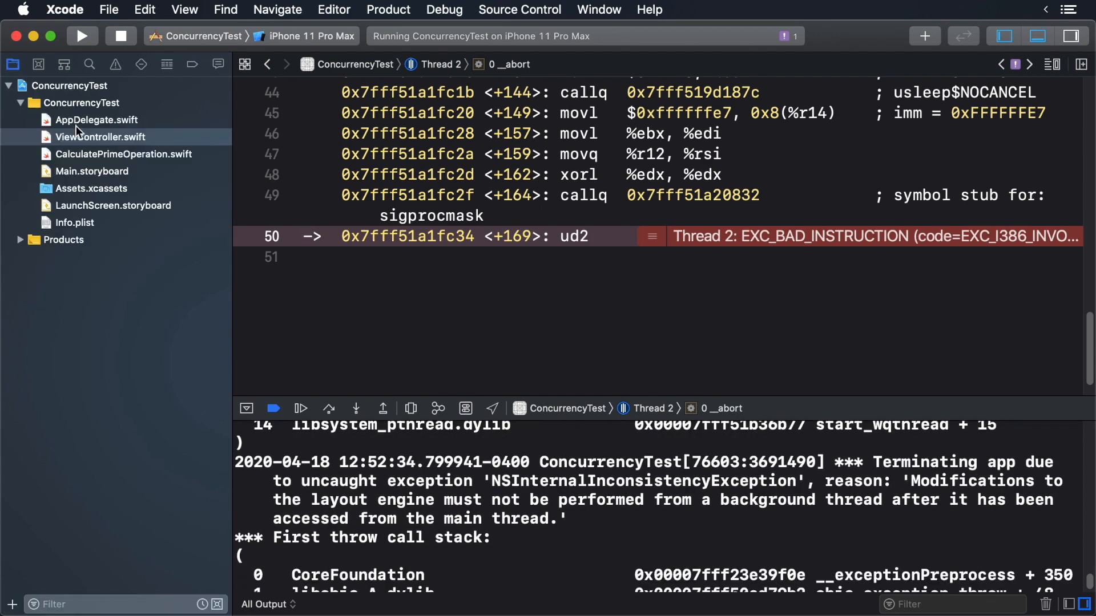
left_click(99, 137)
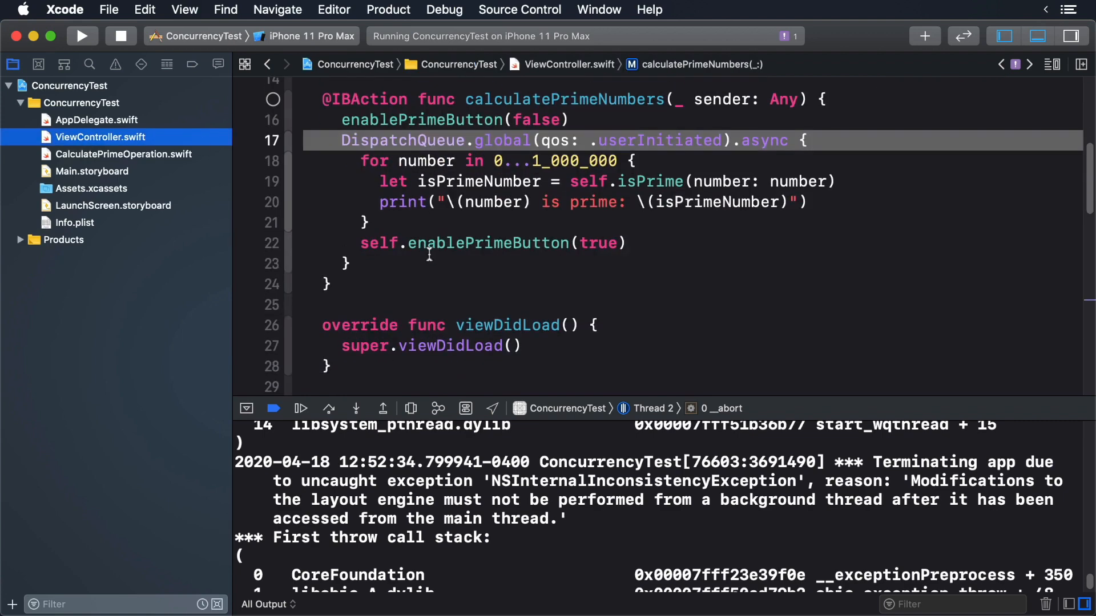
scroll("down", 3)
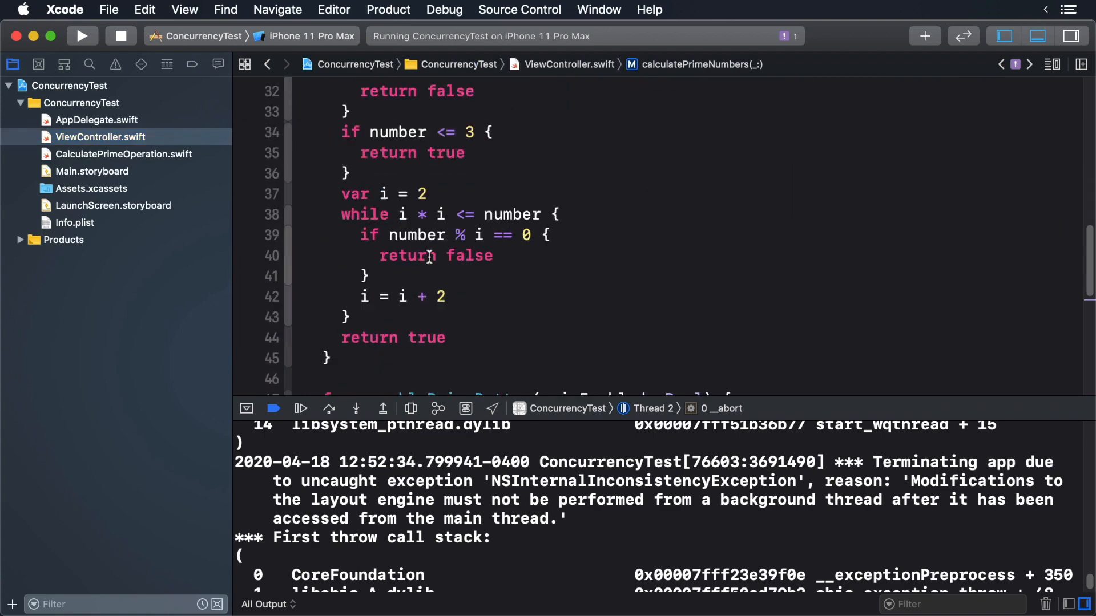
scroll("down", 3)
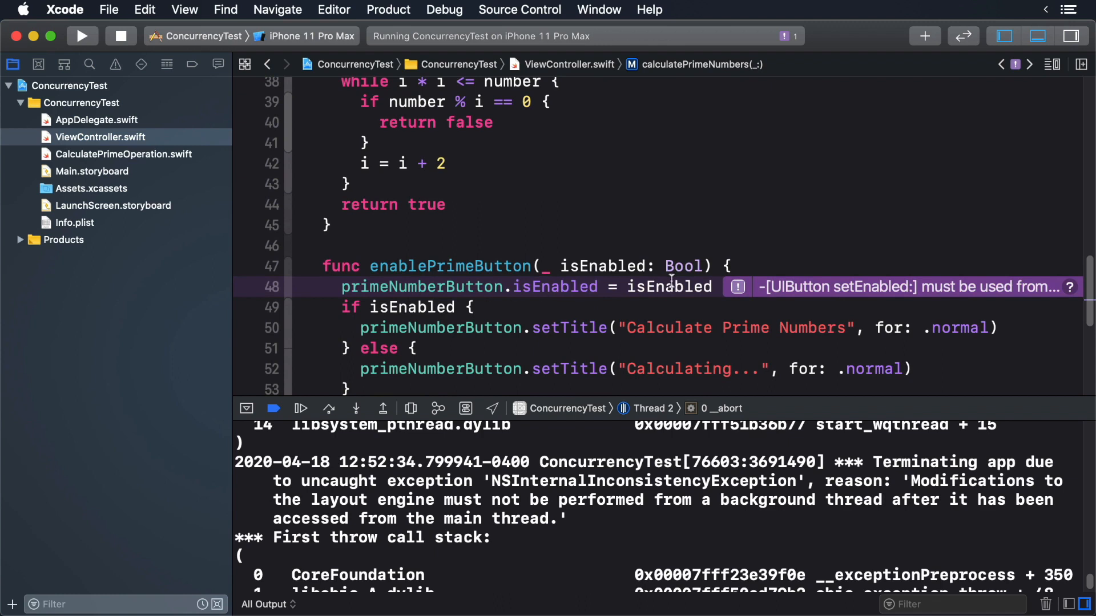
mouse_move(582, 266)
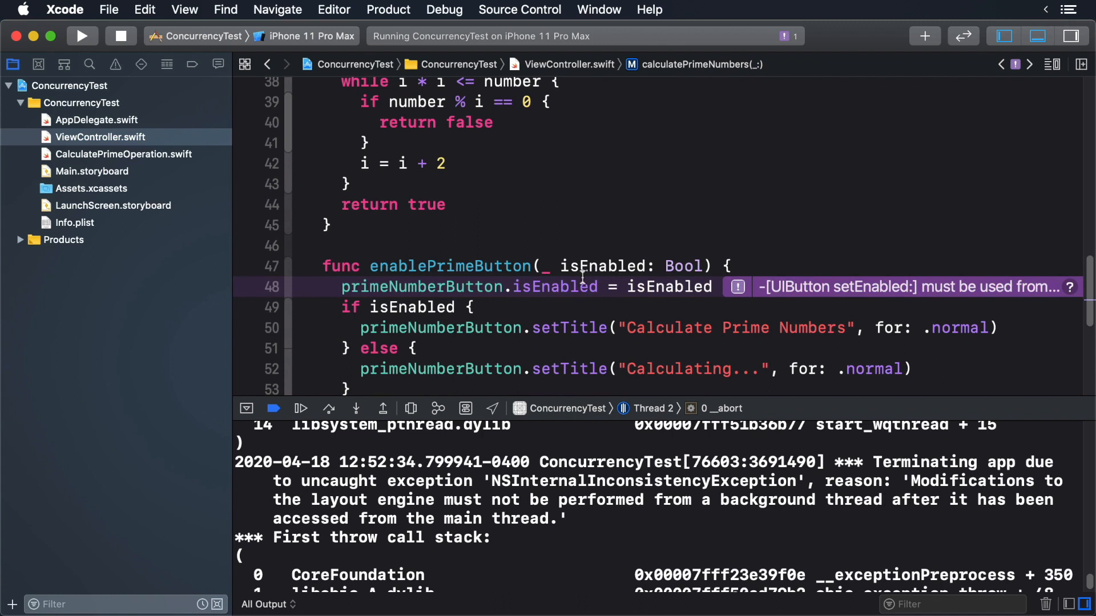
Wrap self.enablePrimeButton(true) in DispatchQueue.main.async and rerun ConcurrencyTest.
scroll("up", 3)
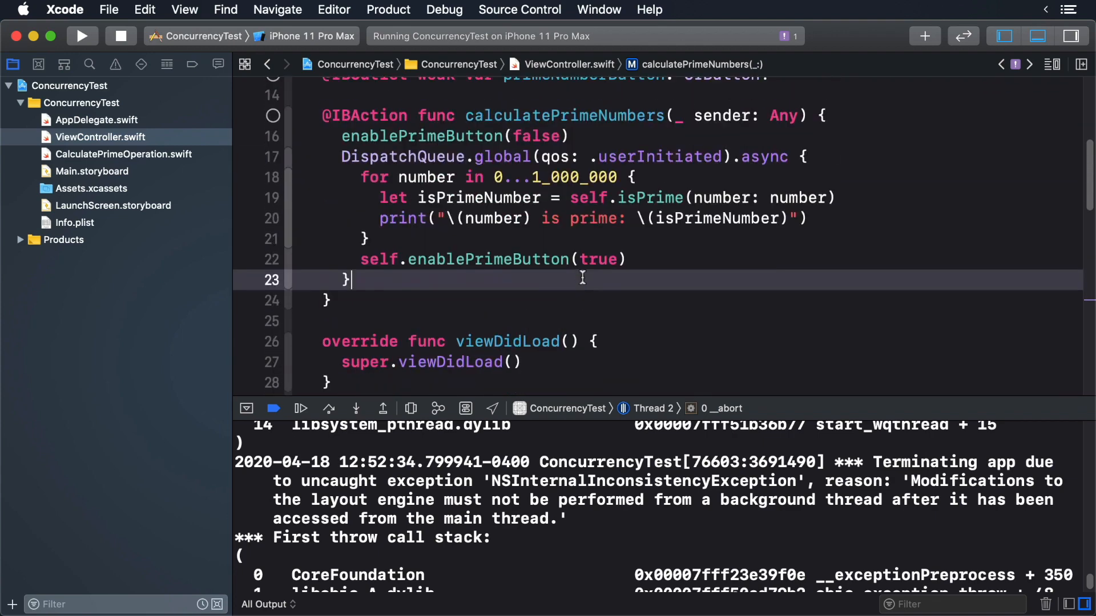
type("D")
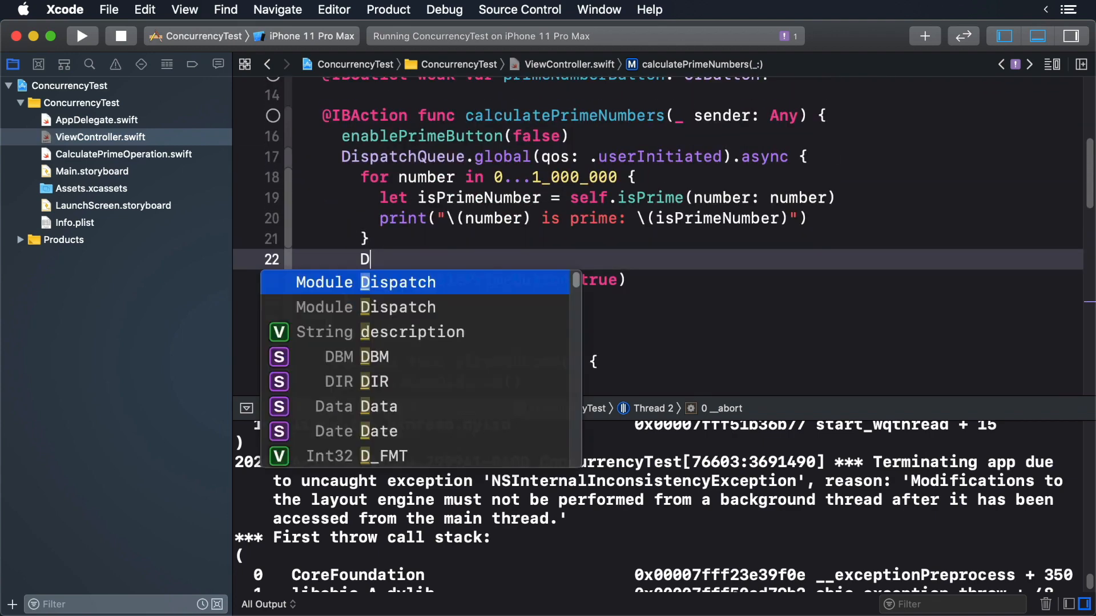
type("ispatchQueue")
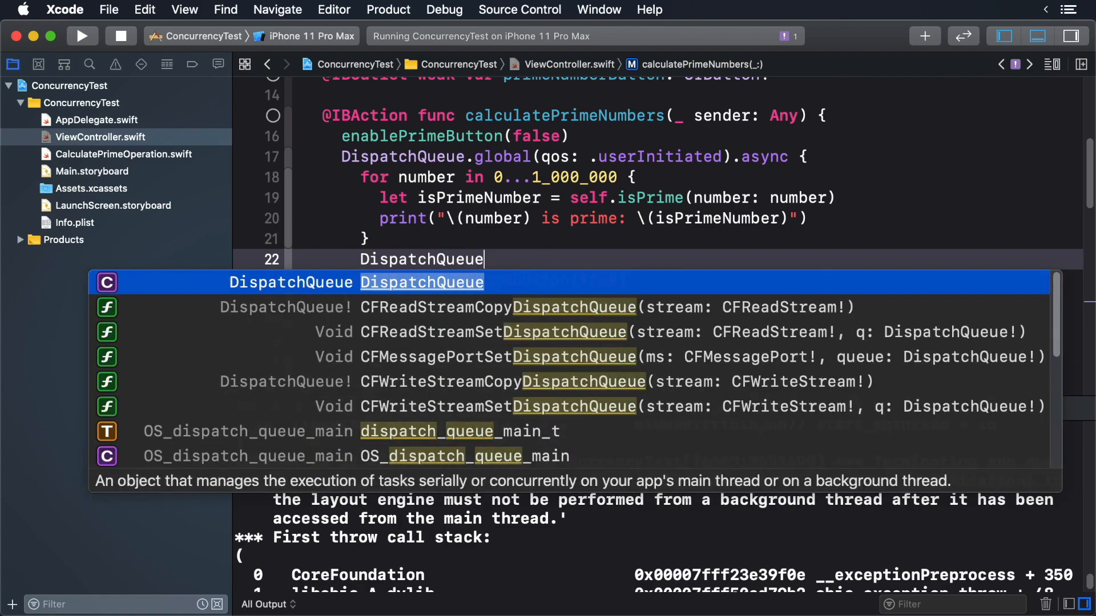
type(".main.async {")
type("self.enablePrimeButton(true)")
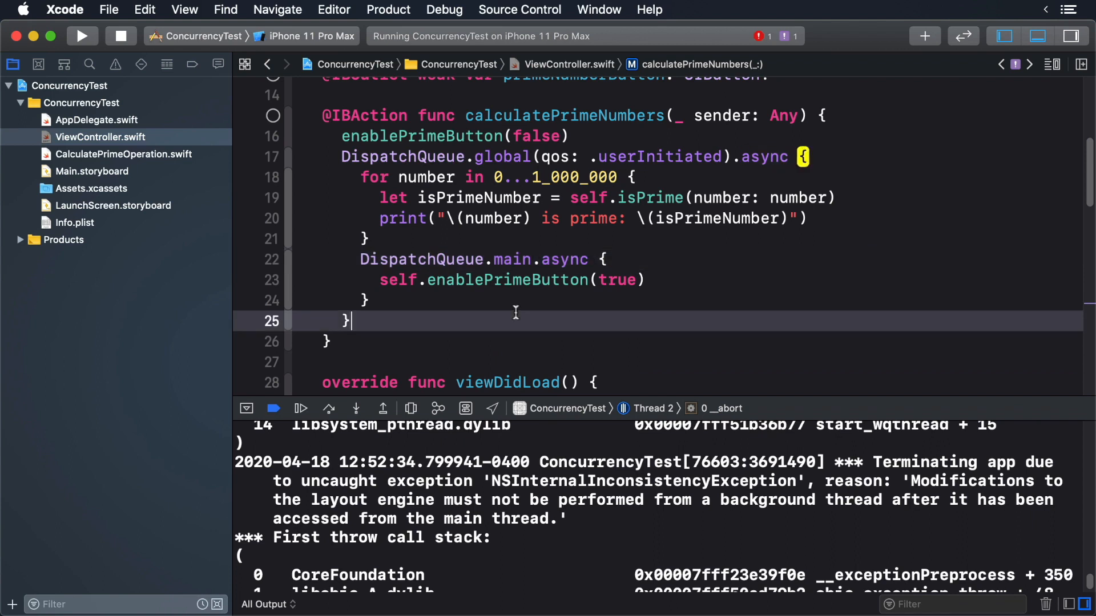
left_click(82, 35)
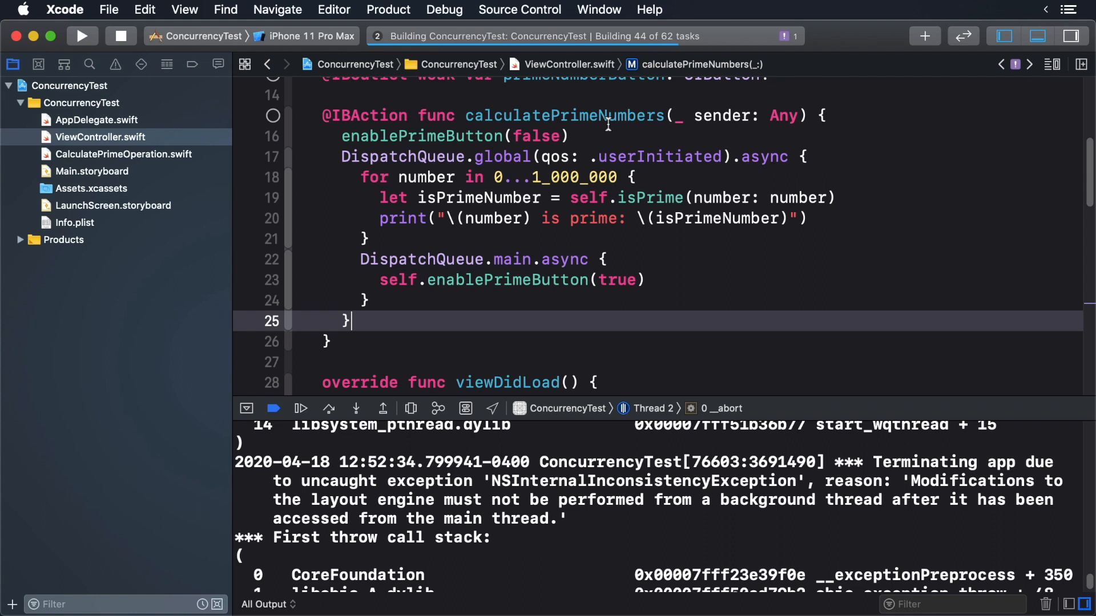
Let the ConcurrencyTest build succeed and minimize Xcode while the app launches.
left_click(82, 36)
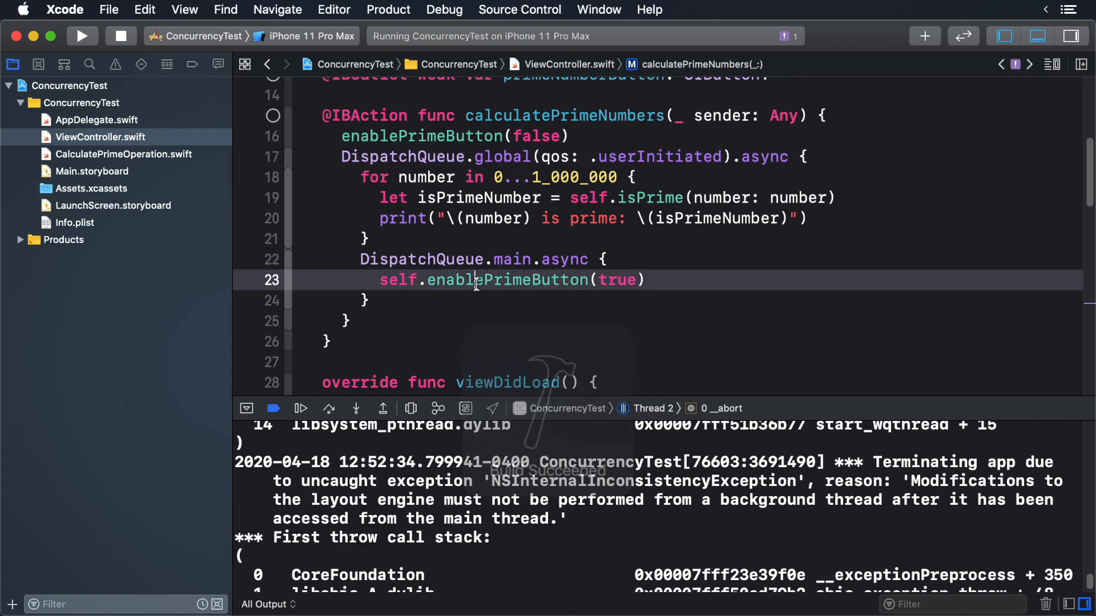
left_click(81, 35)
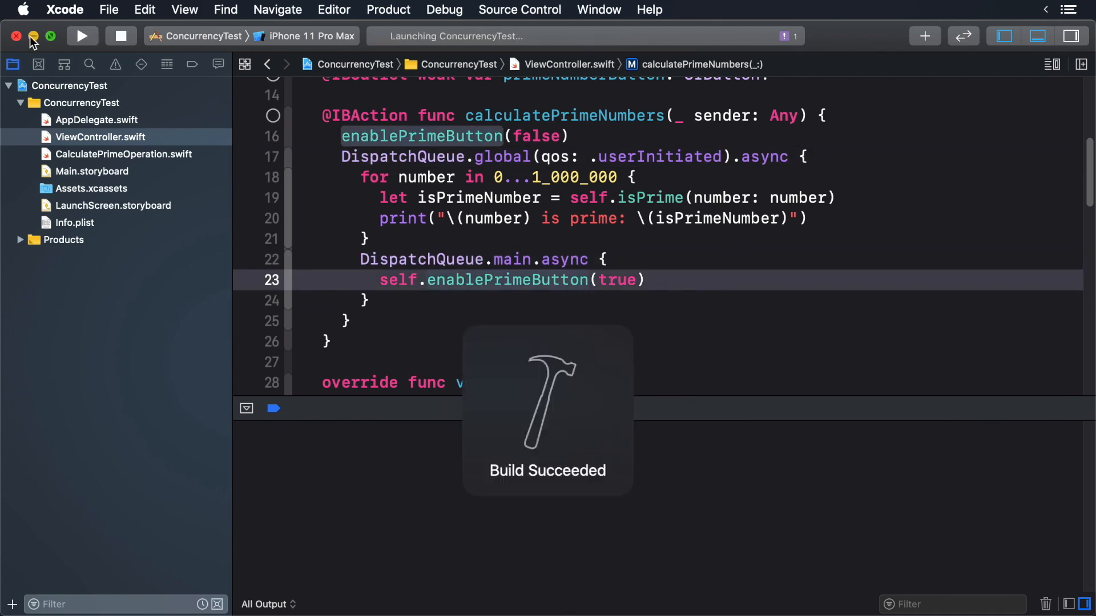